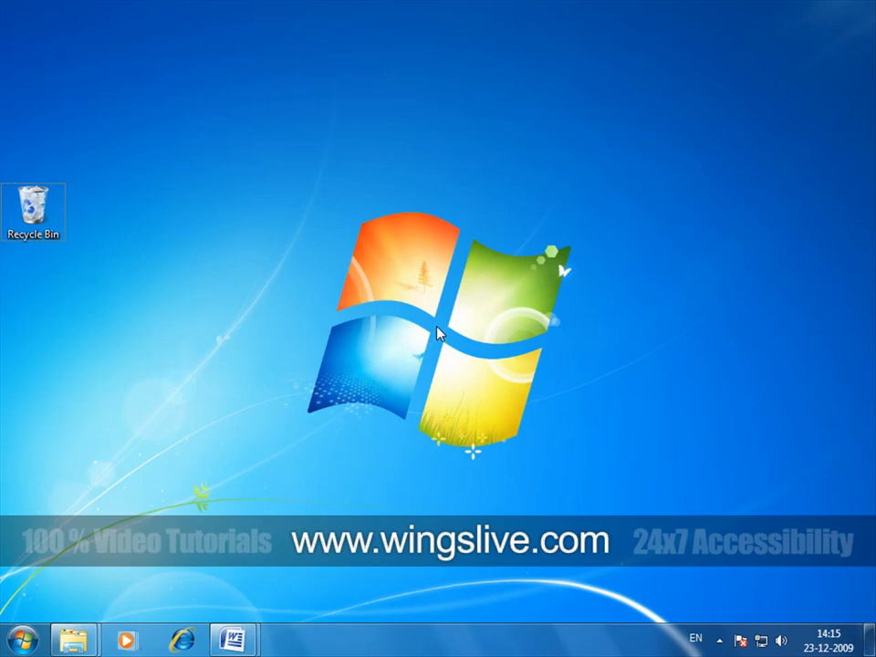
{"action": "mouse_move", "coordinate": [73, 637]}
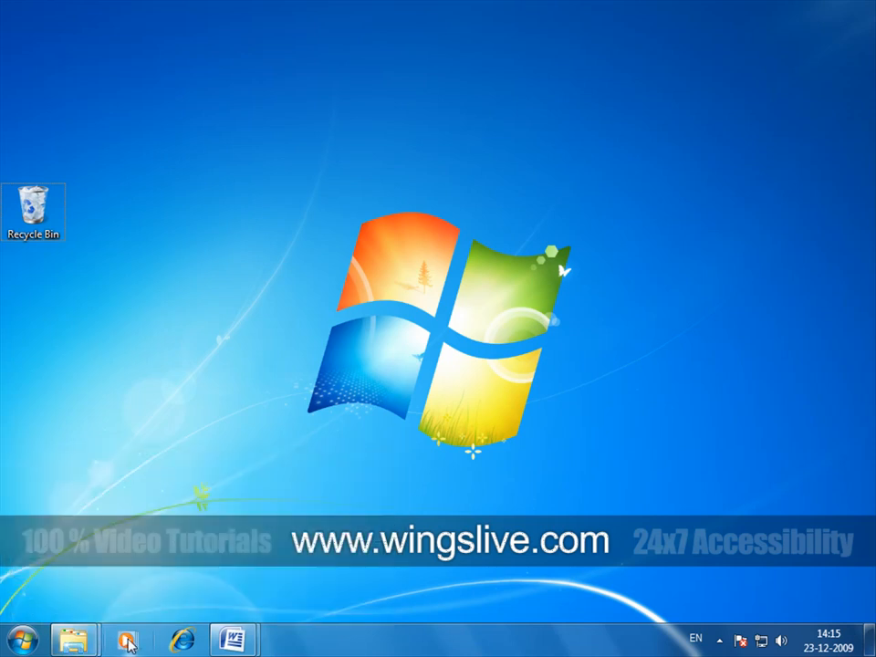
{"action": "mouse_move", "coordinate": [128, 639]}
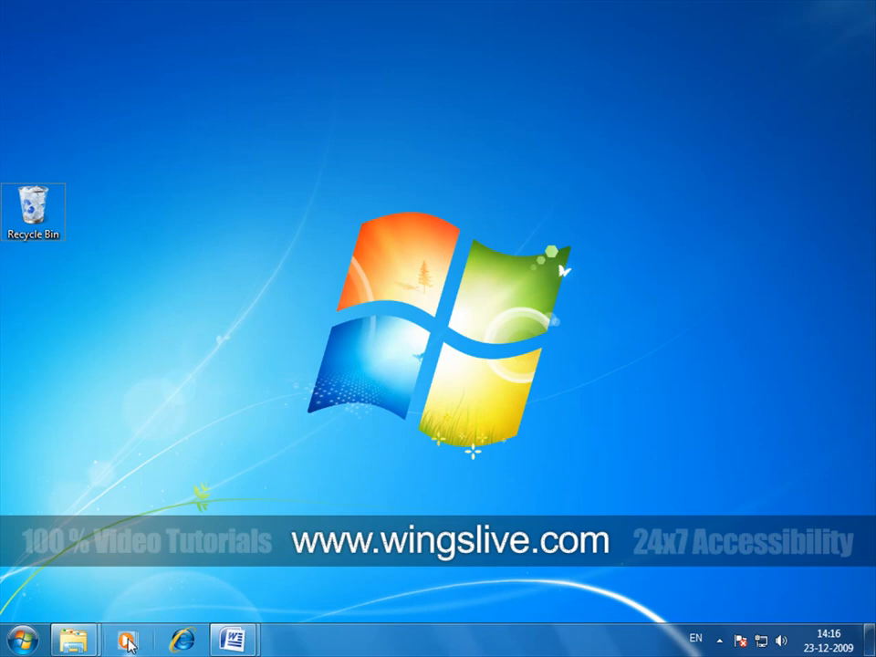
{"action": "mouse_move", "coordinate": [75, 639]}
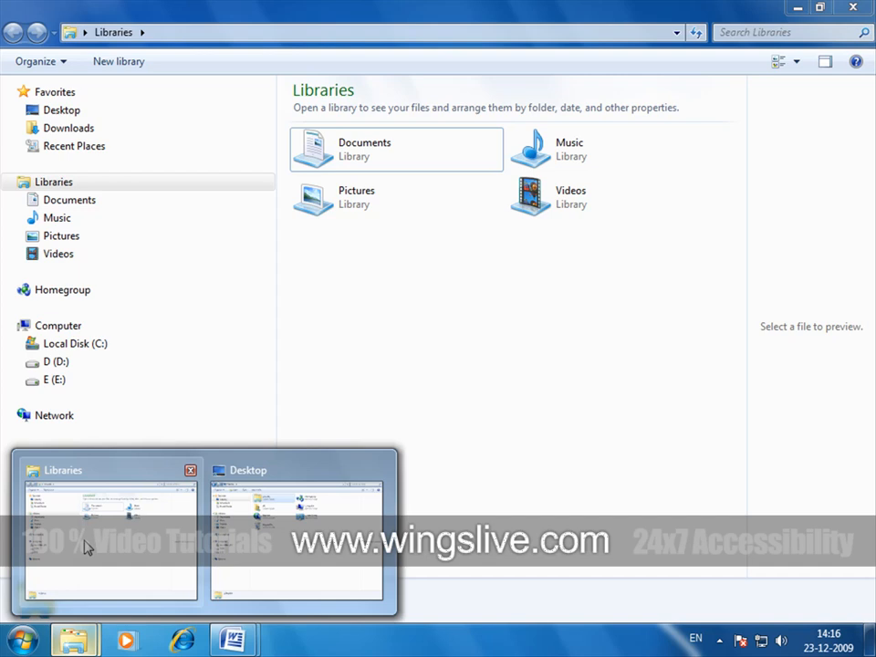
{"action": "mouse_move", "coordinate": [186, 546]}
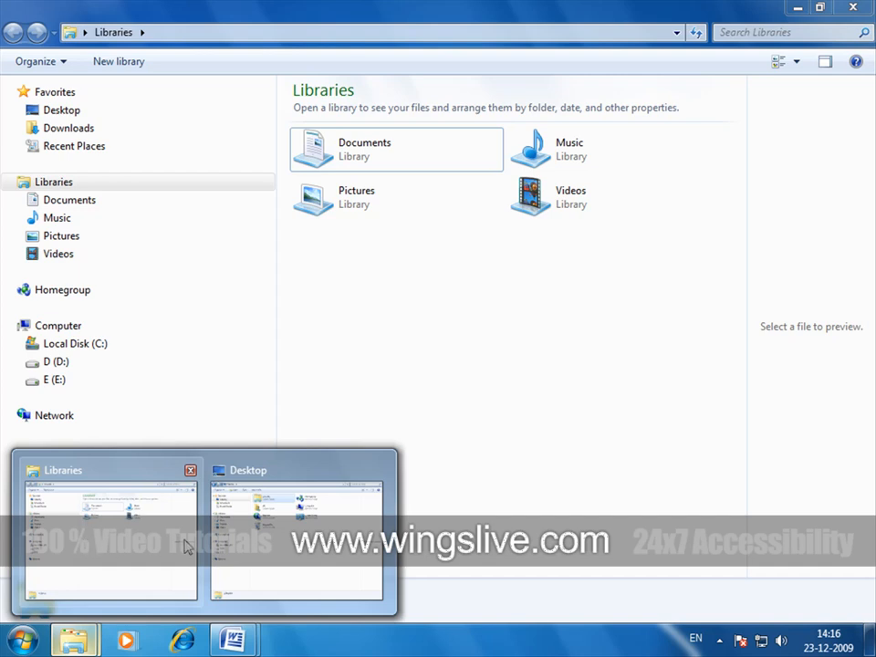
Peek at the Libraries and Desktop Explorer windows from the taskbar thumbnails.
{"action": "left_click", "coordinate": [295, 529]}
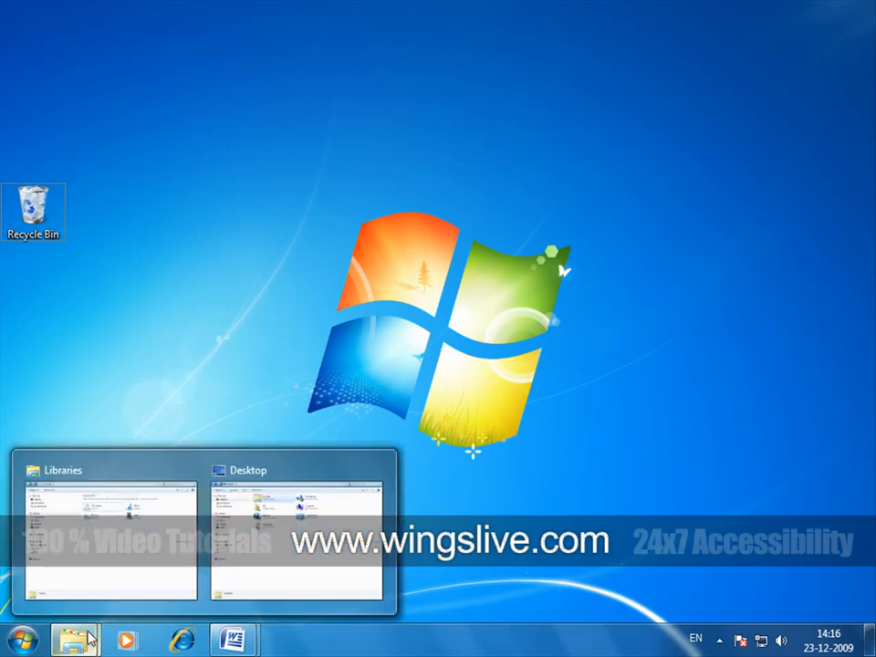
Bring up the Libraries window from its thumbnail, then restore it down from full screen.
{"action": "left_click", "coordinate": [110, 538]}
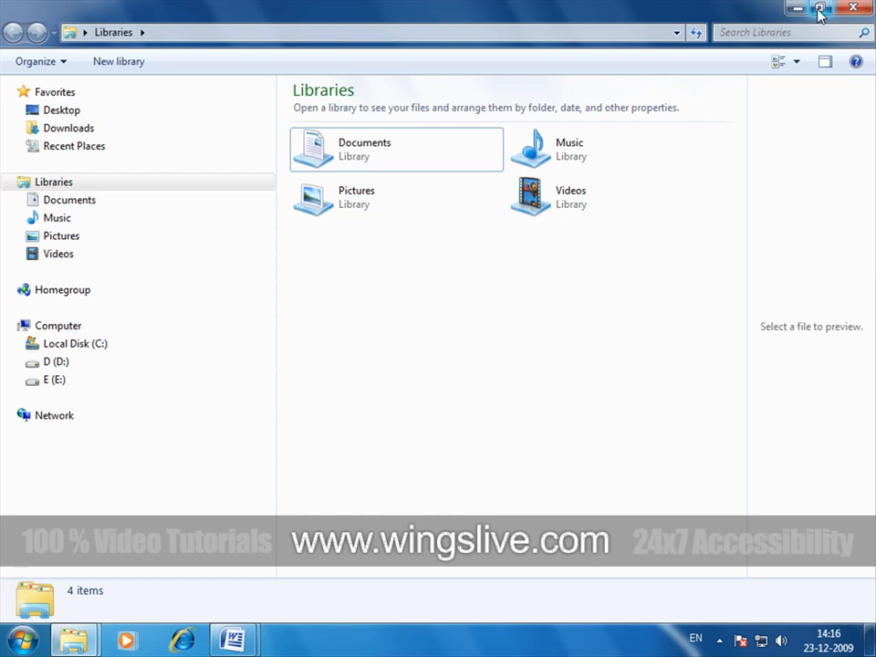
{"action": "left_click", "coordinate": [820, 7]}
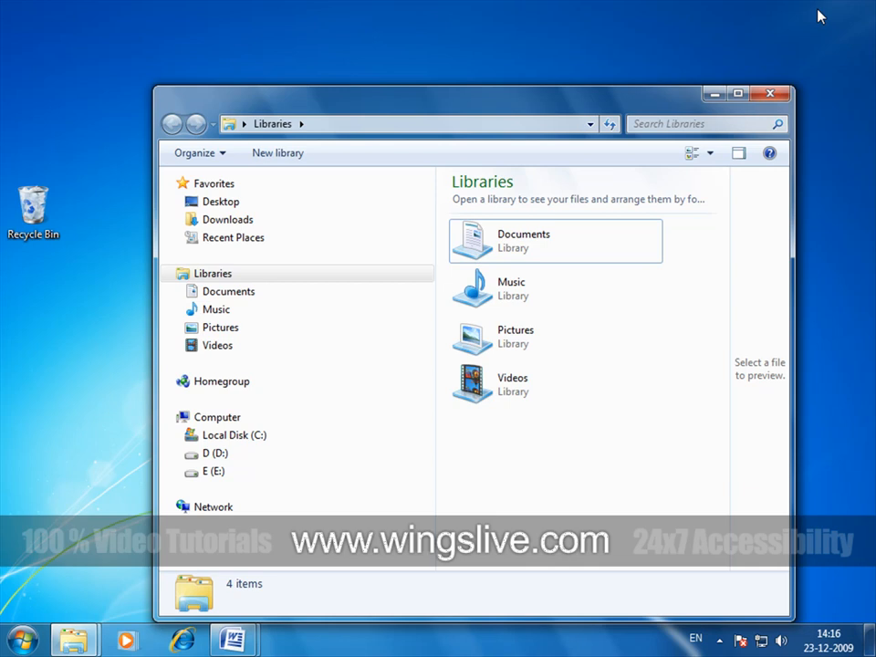
{"action": "mouse_move", "coordinate": [680, 113]}
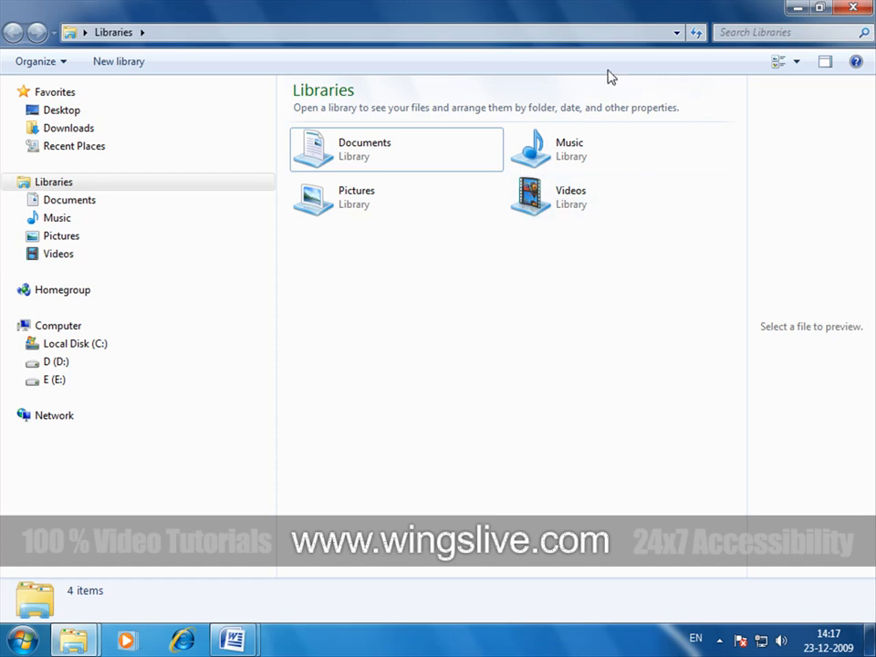
Restore the Libraries window down to a smaller floating size.
{"action": "left_click", "coordinate": [822, 62]}
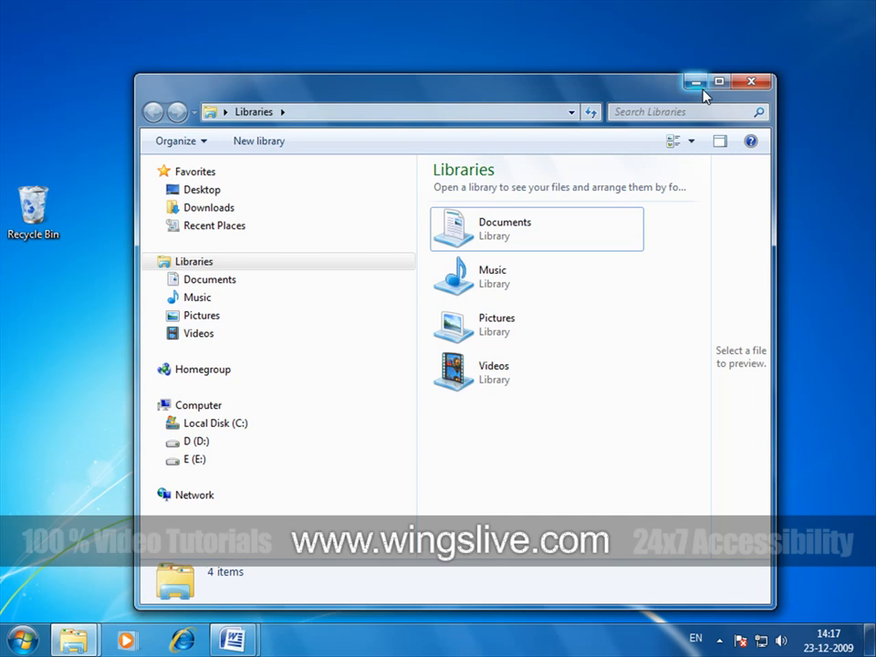
{"action": "mouse_move", "coordinate": [720, 83]}
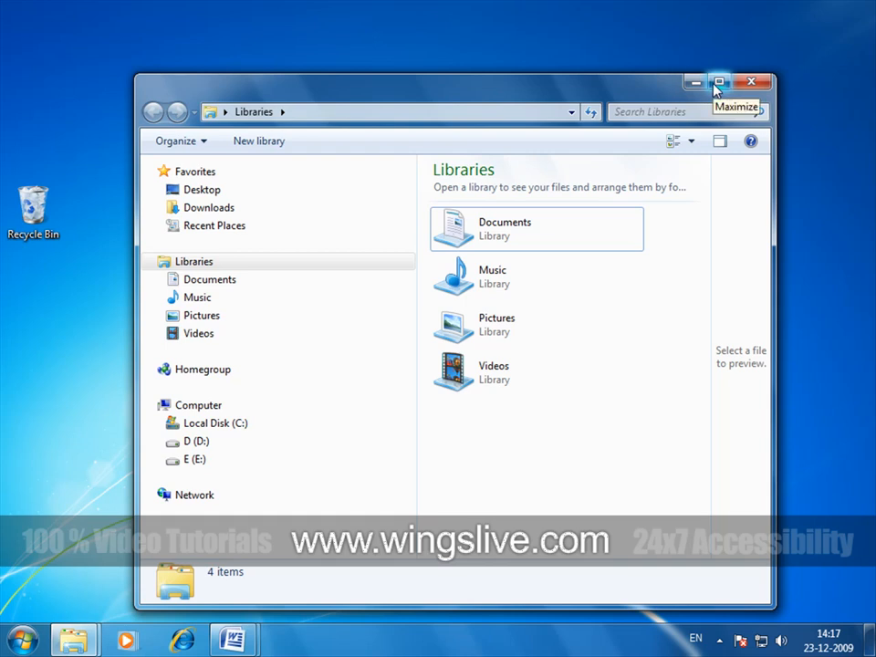
{"action": "mouse_move", "coordinate": [719, 82]}
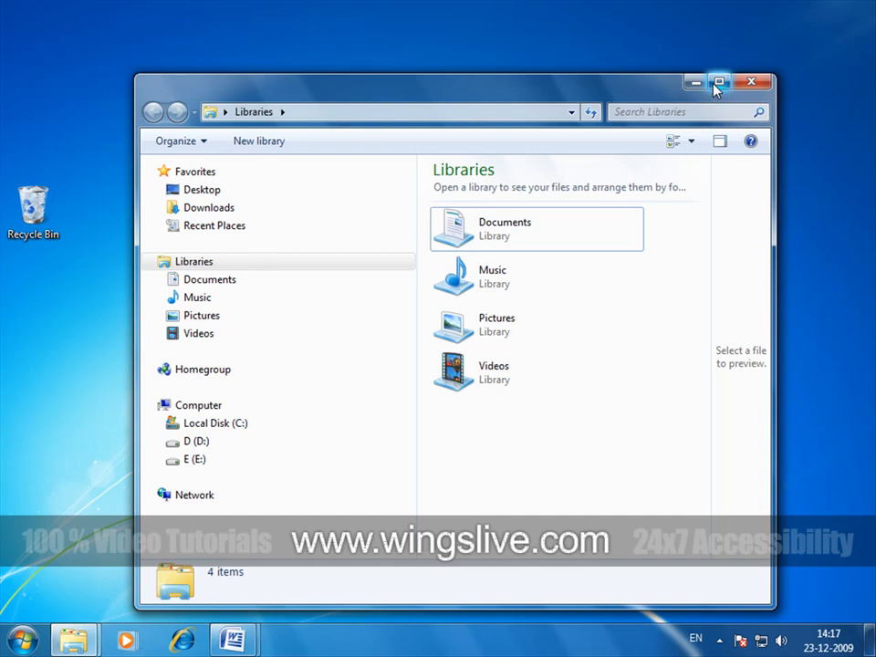
{"action": "mouse_move", "coordinate": [625, 211]}
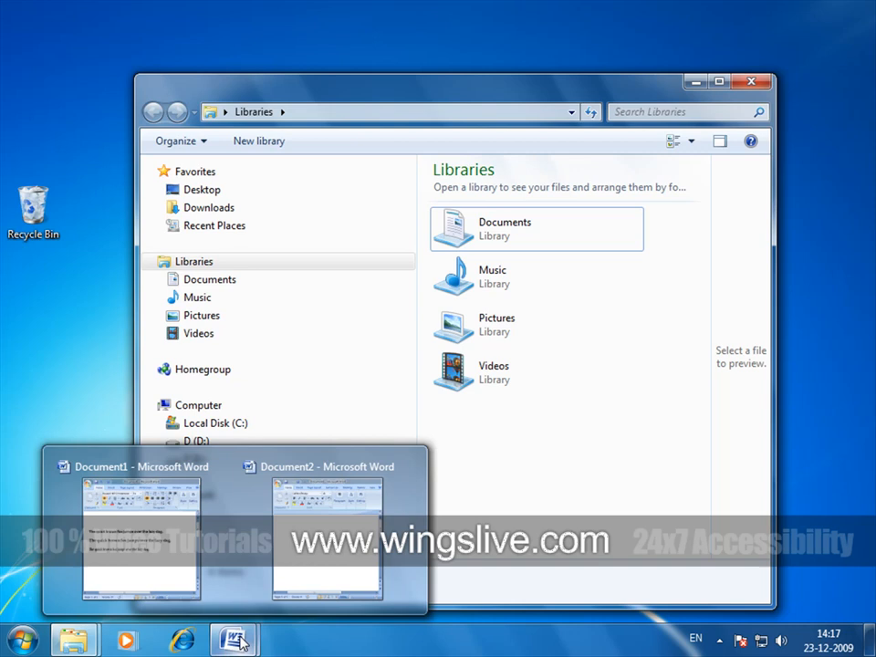
Bring Word's Document2 to the front from its thumbnail, then raise Document1 above it.
{"action": "left_click", "coordinate": [327, 548]}
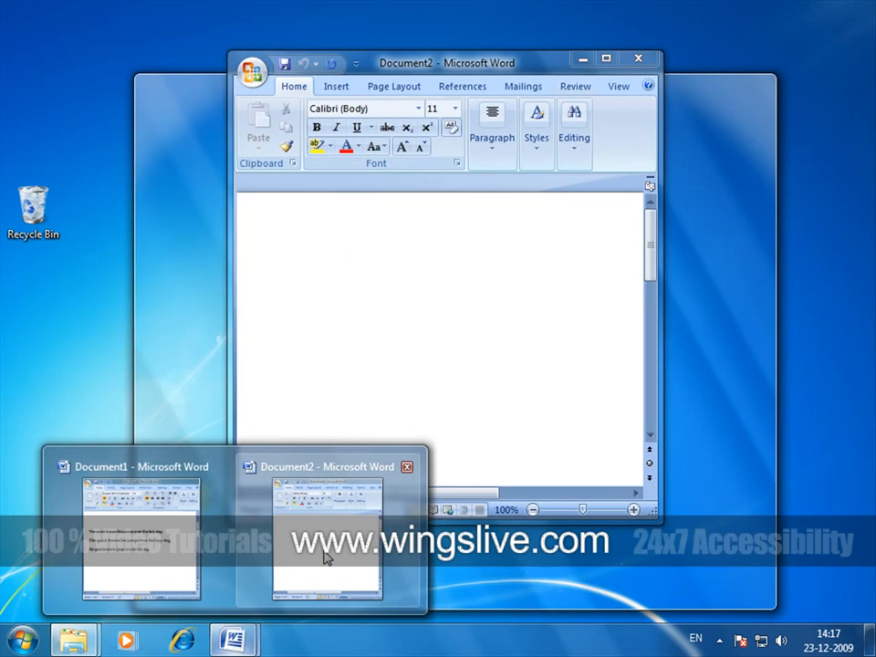
{"action": "left_click", "coordinate": [138, 548]}
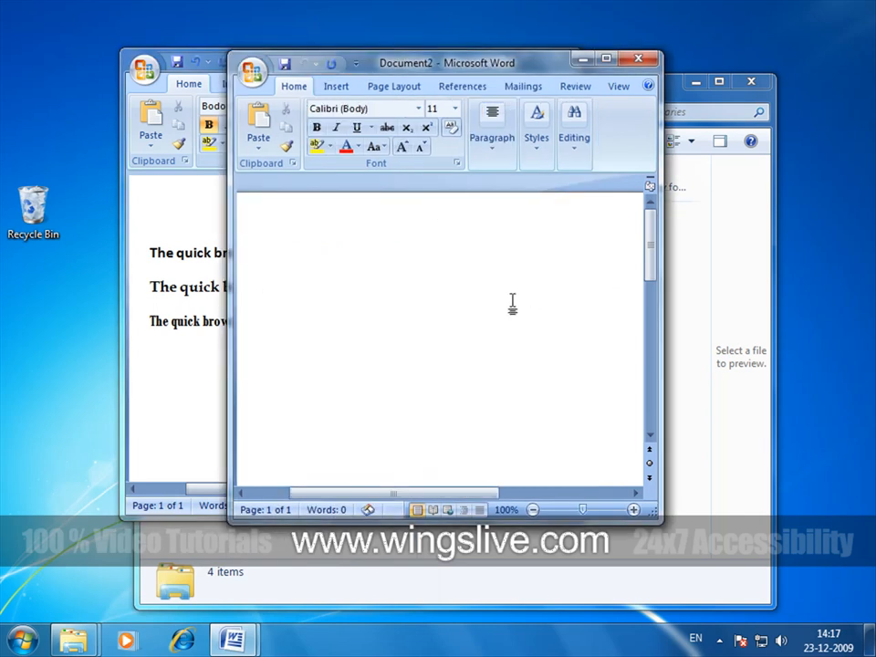
{"action": "left_click", "coordinate": [257, 285]}
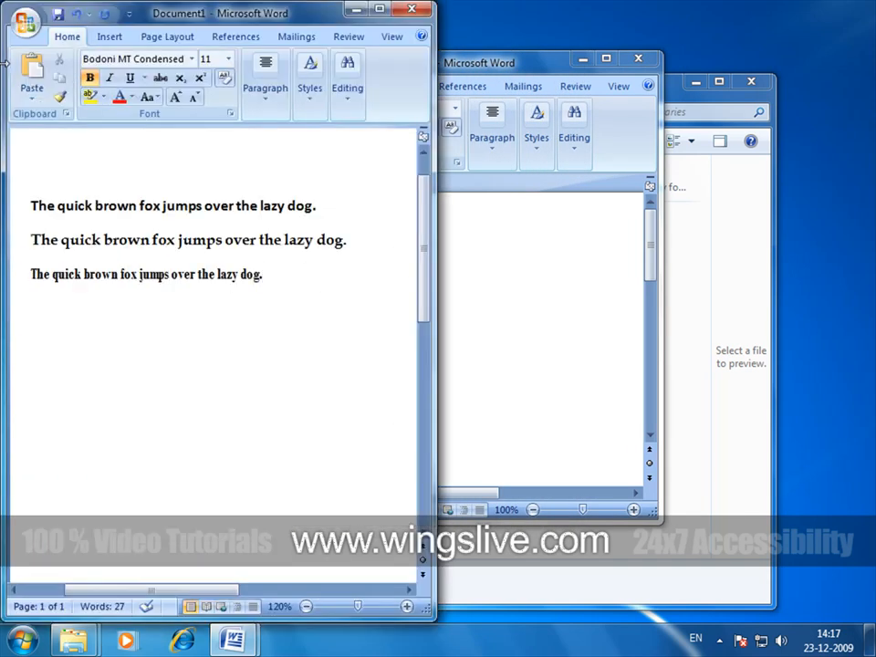
{"action": "left_click", "coordinate": [262, 274]}
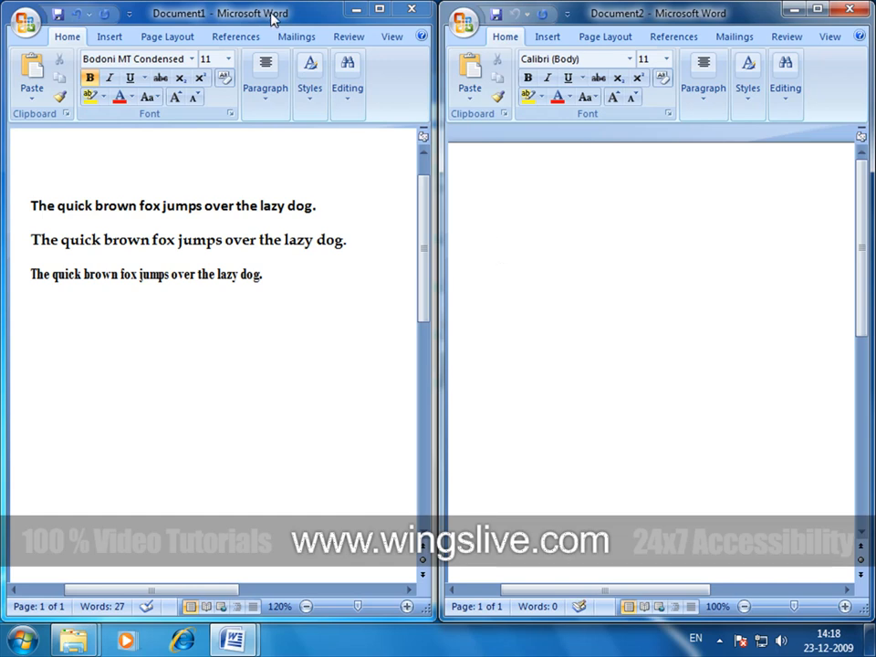
Pull Document1 away from the top edge so it floats instead of filling half the screen.
{"action": "left_click_drag", "start_coordinate": [657, 12], "coordinate": [511, 111]}
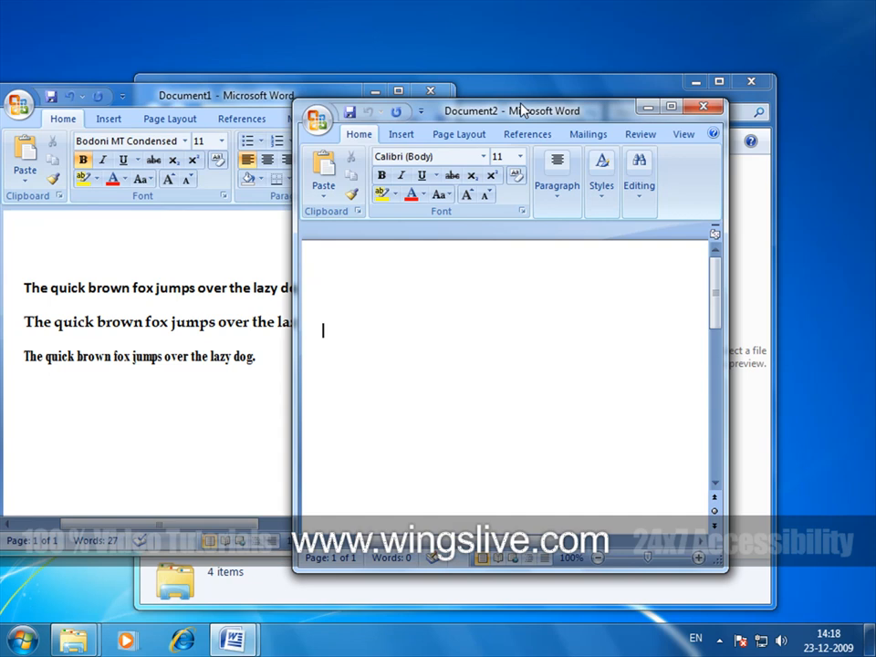
{"action": "mouse_move", "coordinate": [641, 338]}
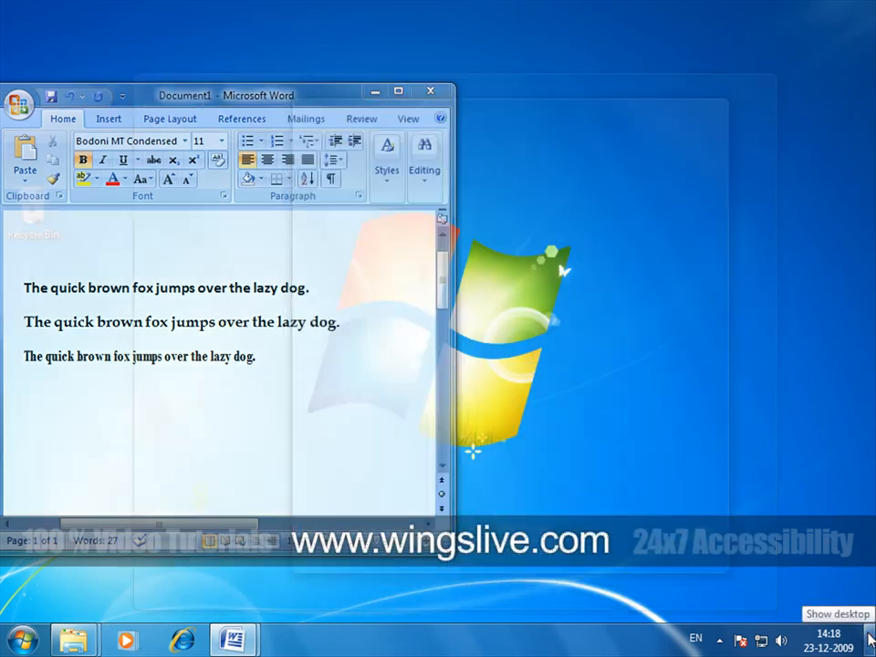
{"action": "left_click", "coordinate": [872, 639]}
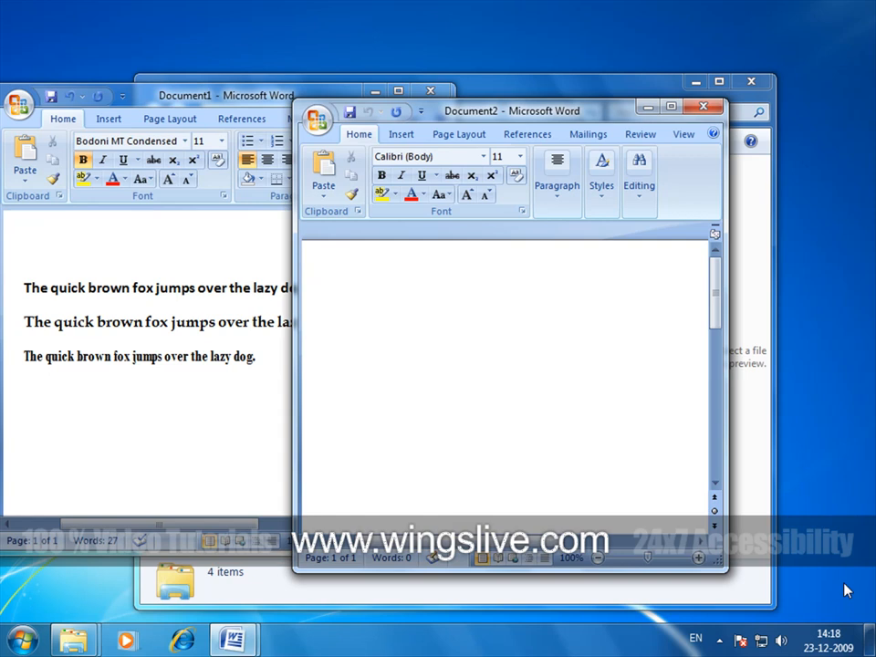
{"action": "left_click", "coordinate": [323, 330]}
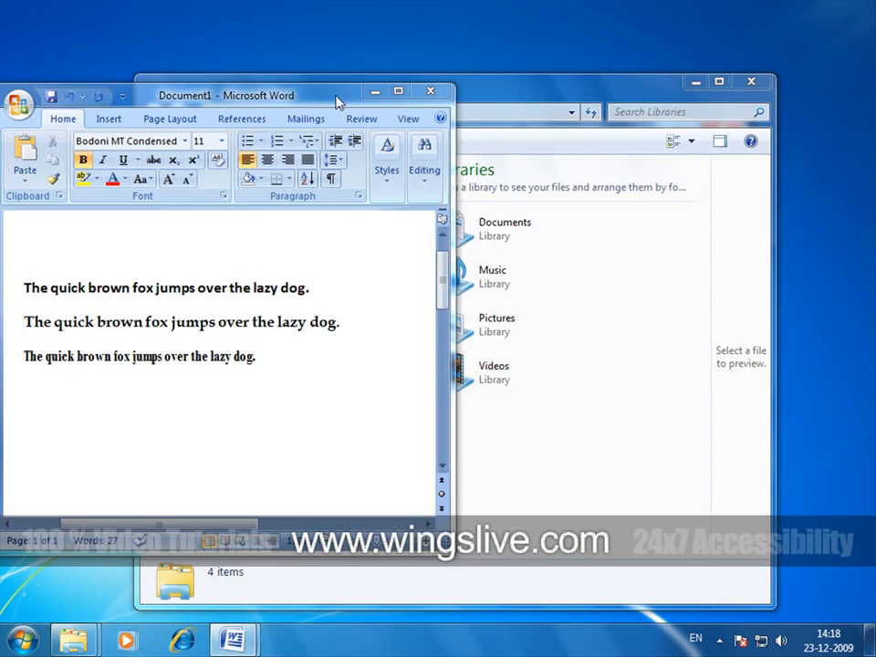
Raise the Libraries window in front of the two Word documents.
{"action": "left_click", "coordinate": [456, 100]}
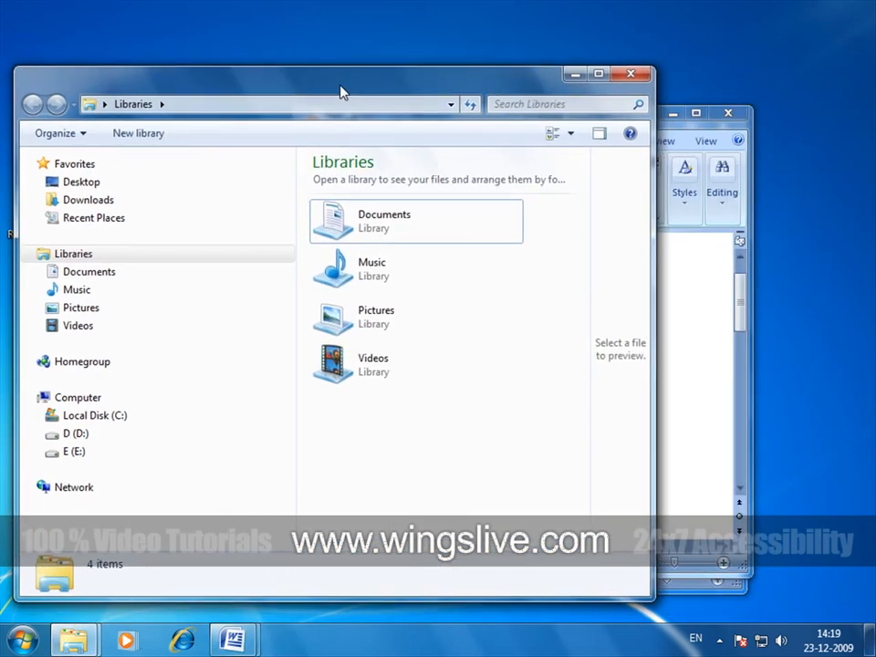